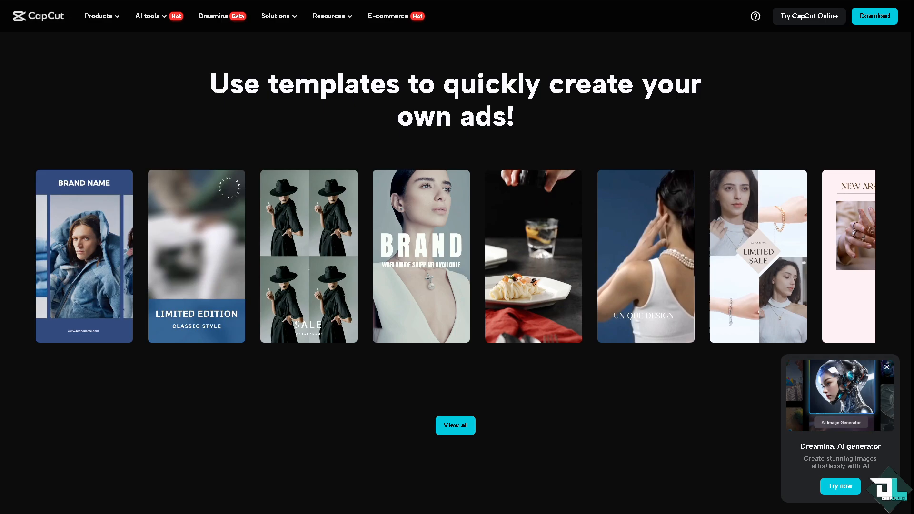
Step: Scroll the CapCut homepage down to the 'Use templates to quickly create your own ads!' section
scroll(down, 3)
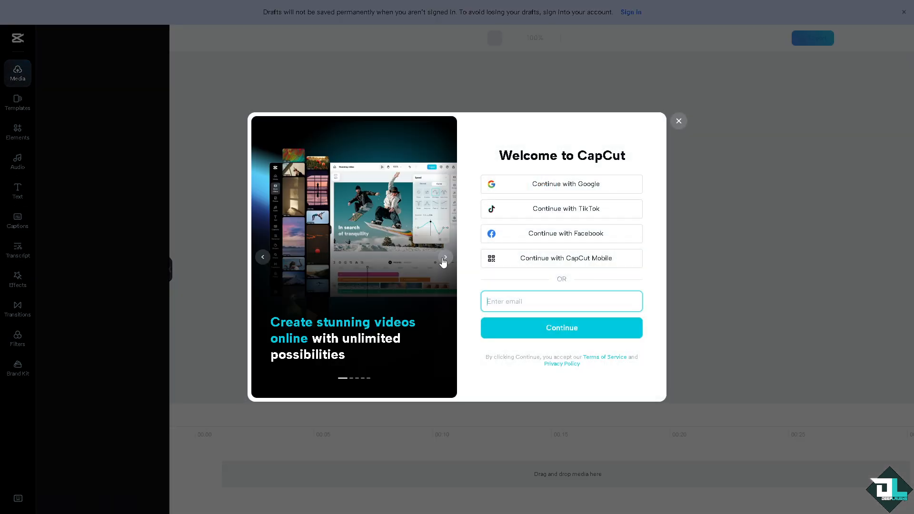
click(444, 257)
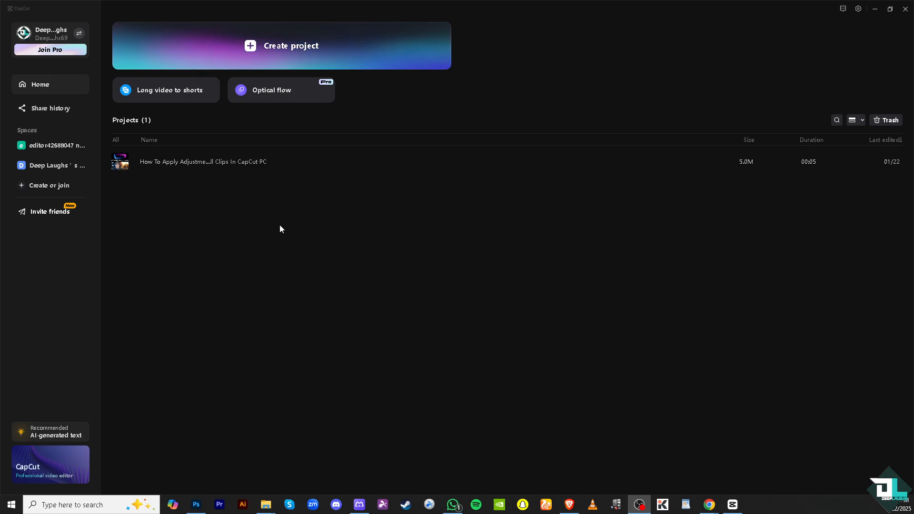
mouse_move(271, 165)
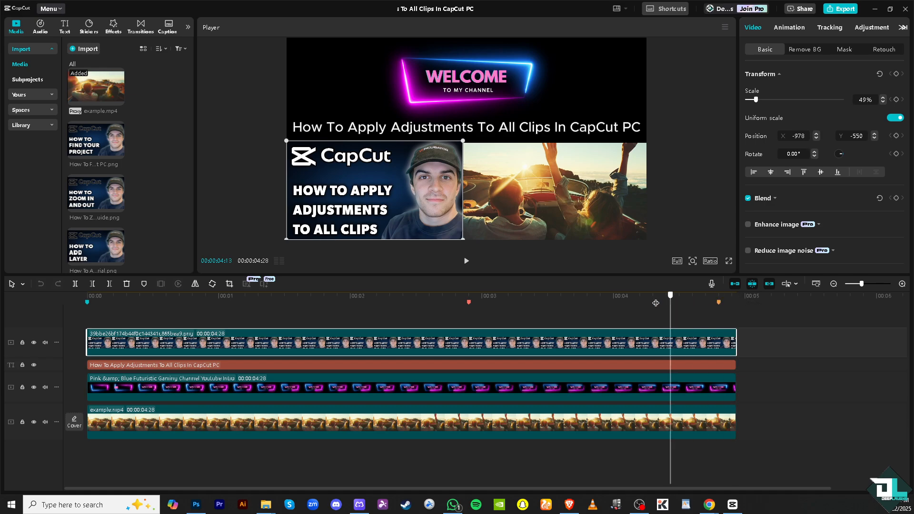
Step: Select the example.mp4 car clip on the bottom timeline track
click(197, 295)
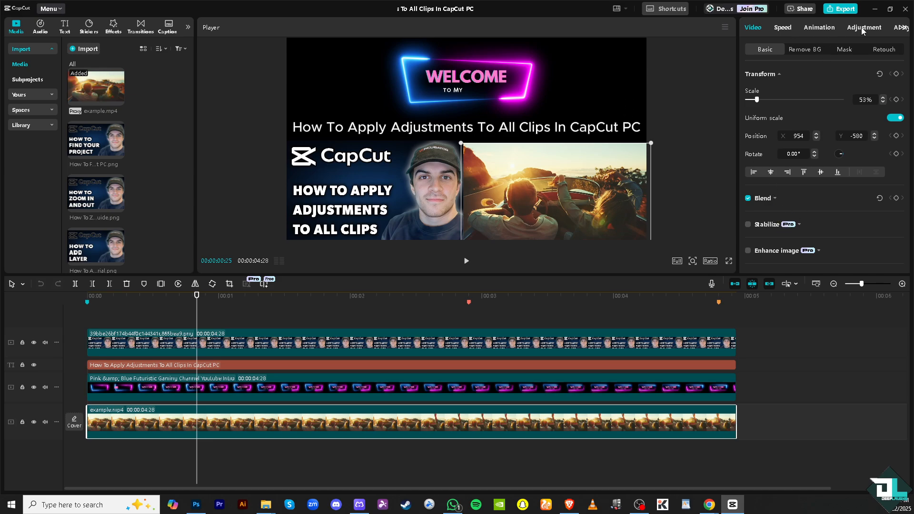
Step: In Adjustment, set Temp -41, Tint -35, Saturation 6, Contrast 29, Exposure 30
click(863, 28)
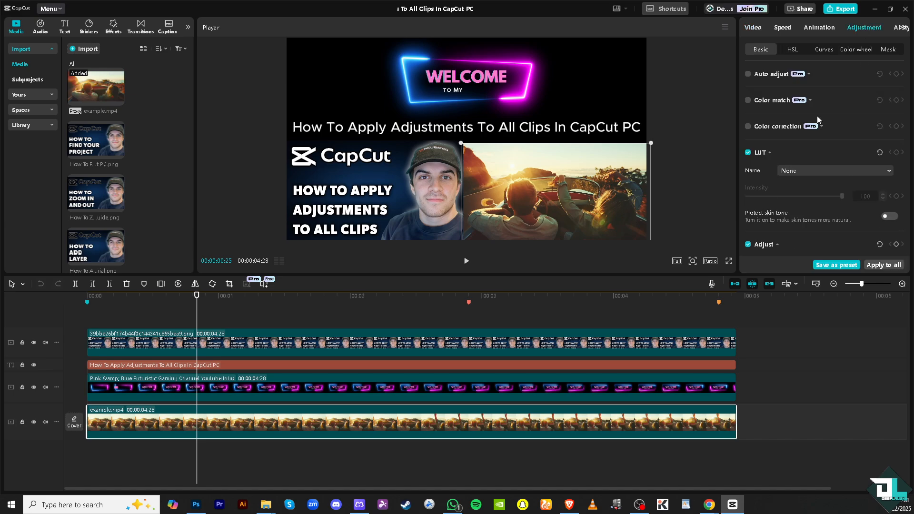
mouse_move(788, 194)
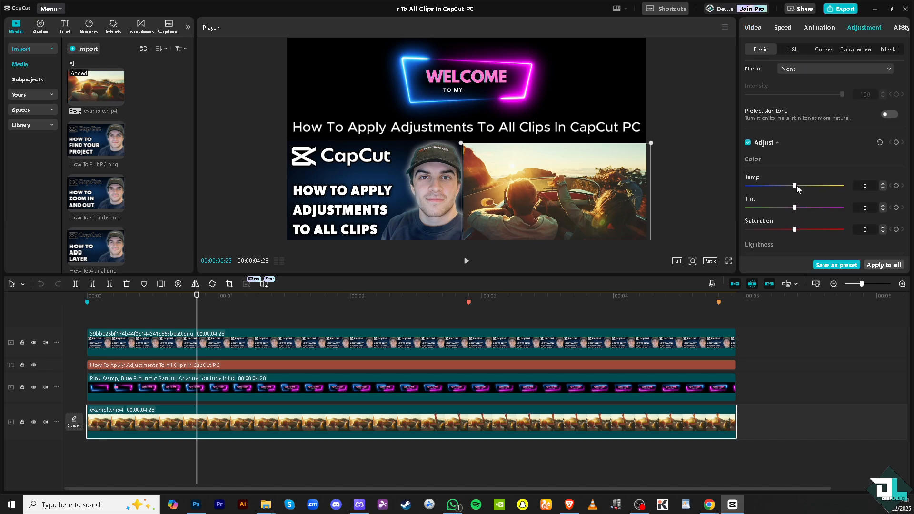
drag(794, 185, 816, 185)
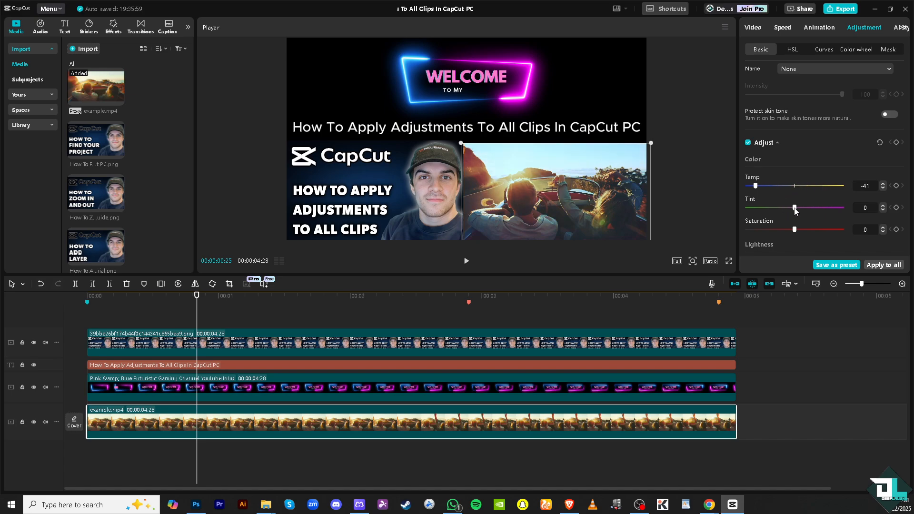
drag(793, 207, 761, 208)
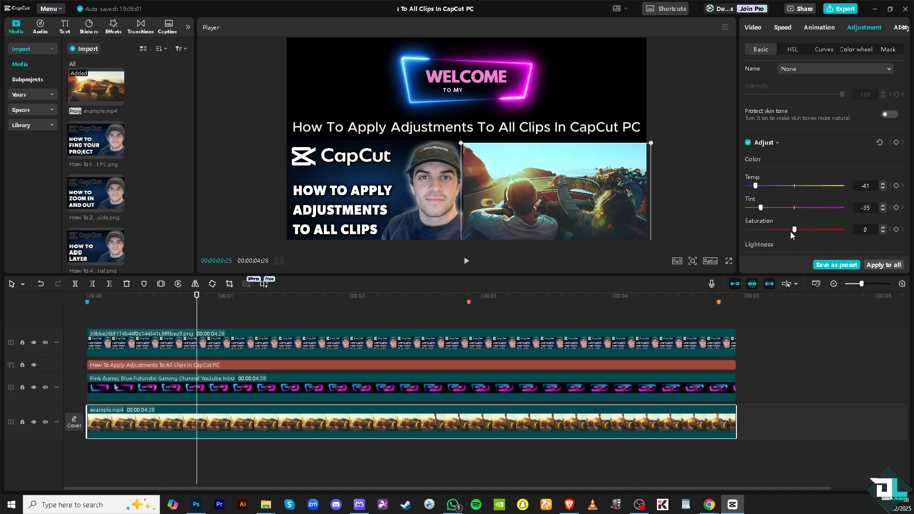
drag(784, 229, 801, 214)
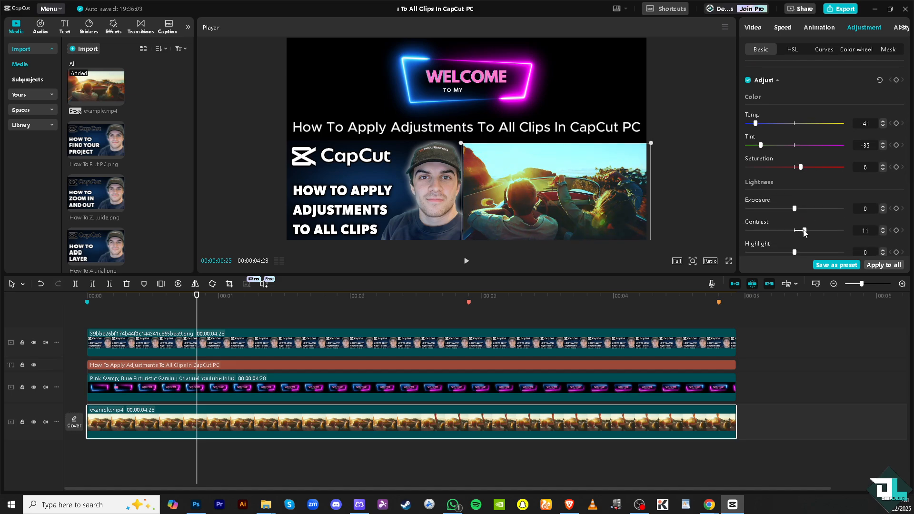
drag(803, 230, 824, 231)
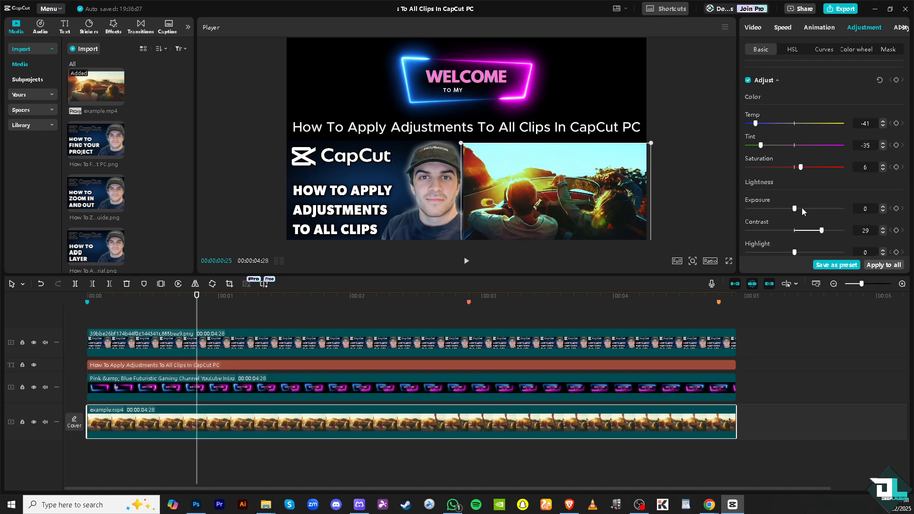
drag(794, 208, 818, 208)
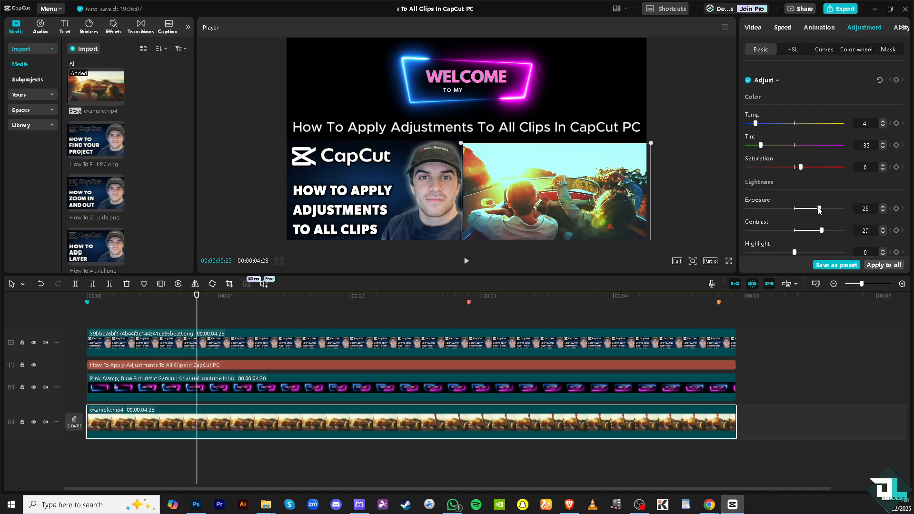
drag(816, 209, 823, 209)
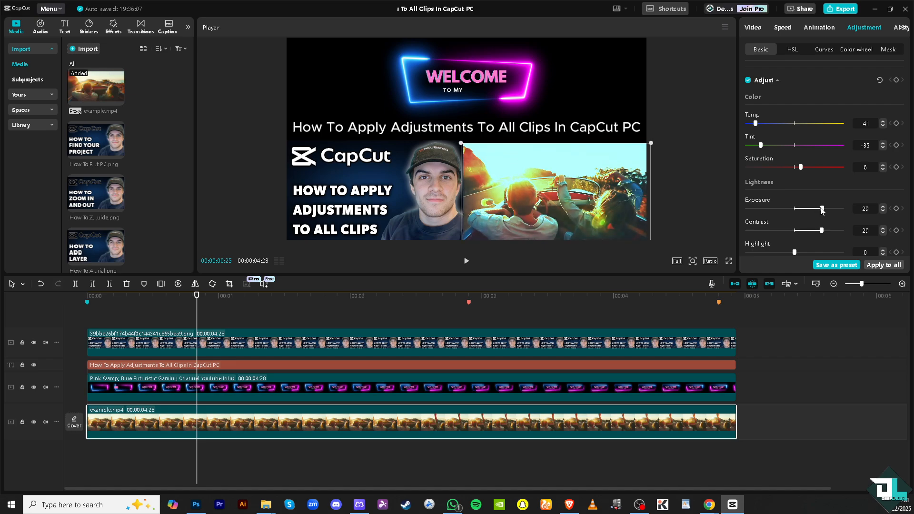
drag(821, 209, 825, 209)
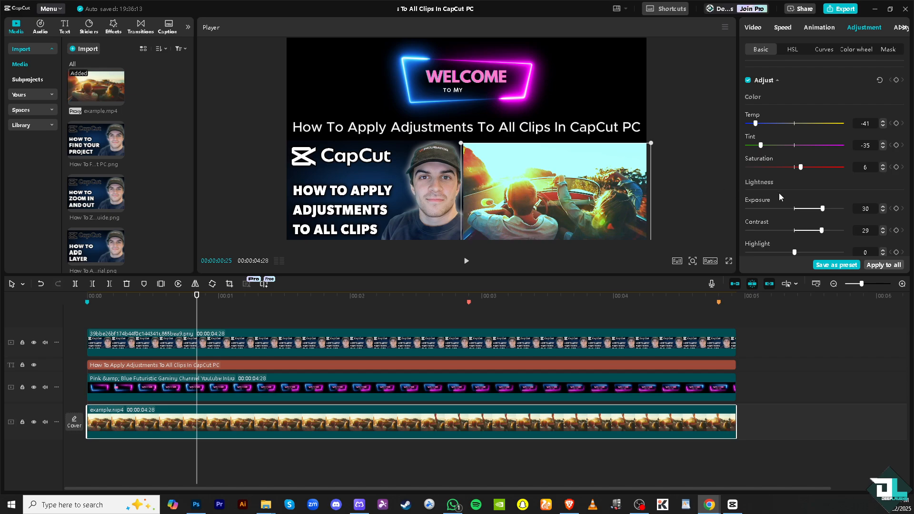
Step: Further down the Adjust panel, set Whites -31, Blacks -13, Sharpen 61, Clarity 64
scroll(down, 3)
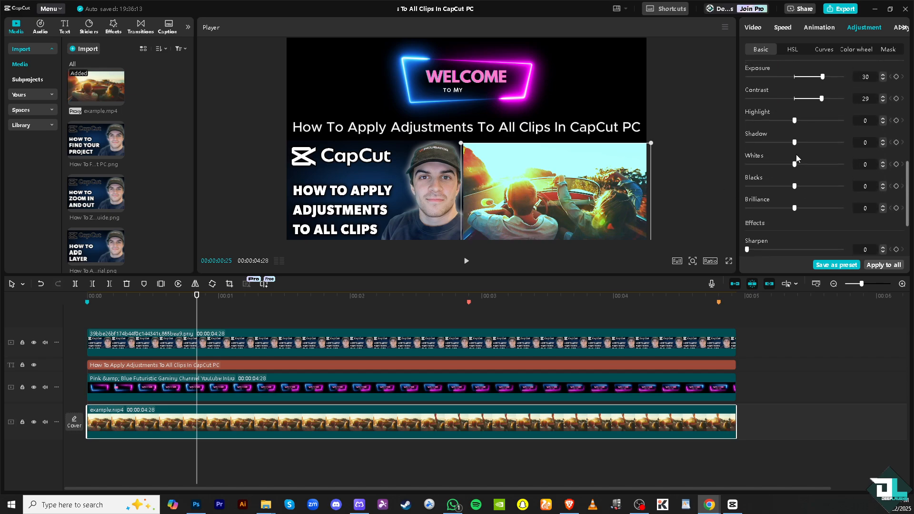
scroll(down, 3)
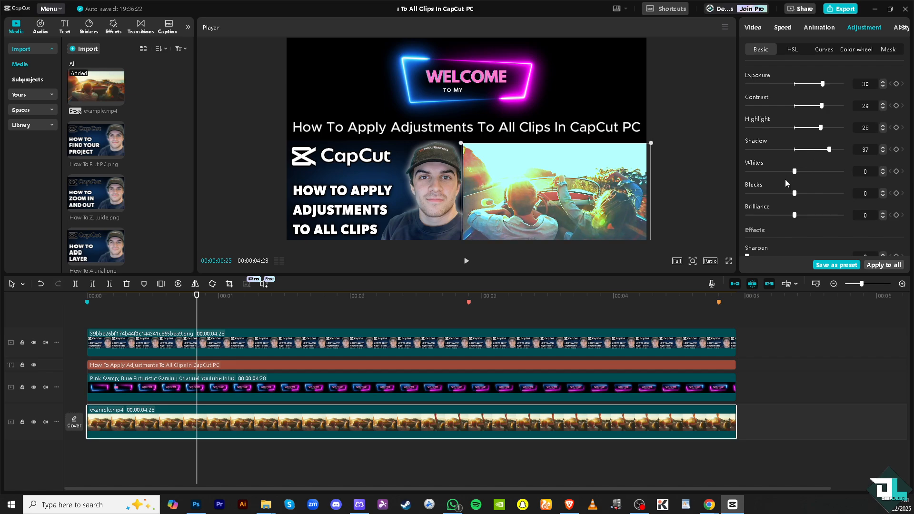
drag(794, 171, 769, 171)
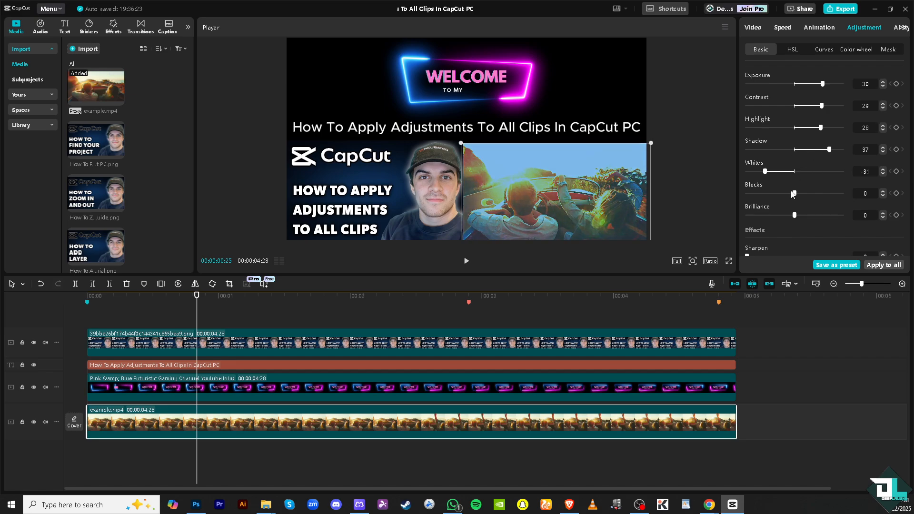
drag(793, 193, 787, 193)
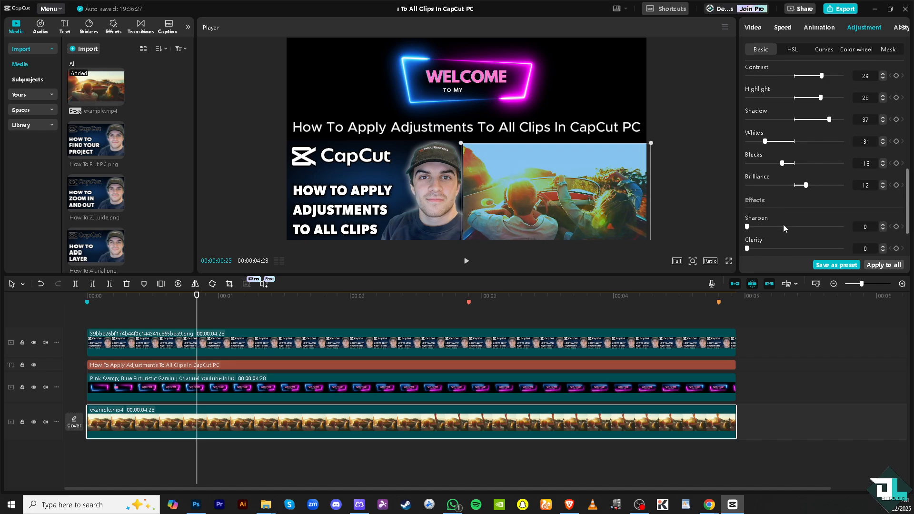
drag(746, 227, 804, 222)
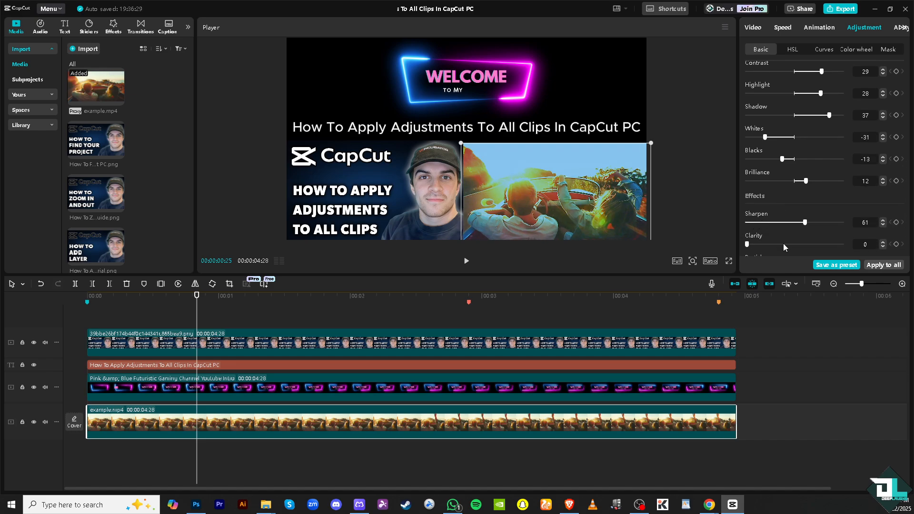
drag(748, 245, 807, 244)
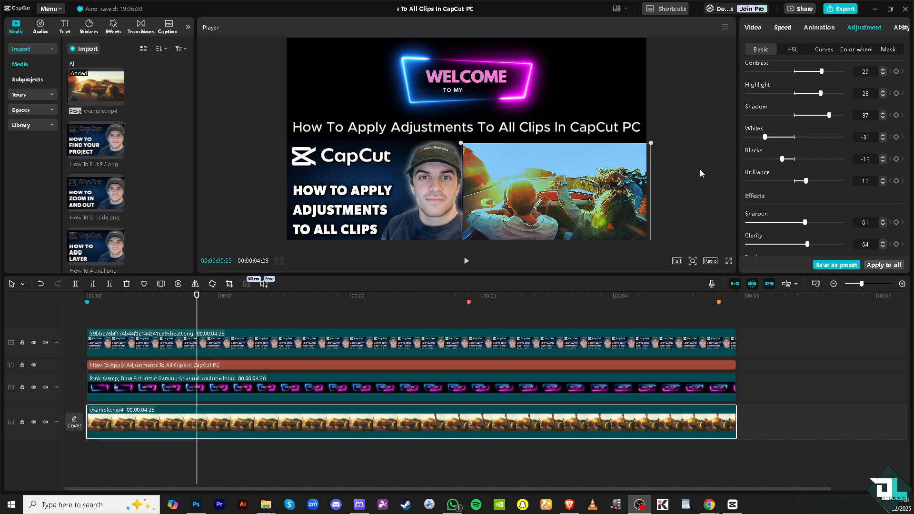
Step: Set the Vignette slider under Effects to 25 for the car clip
scroll(down, 3)
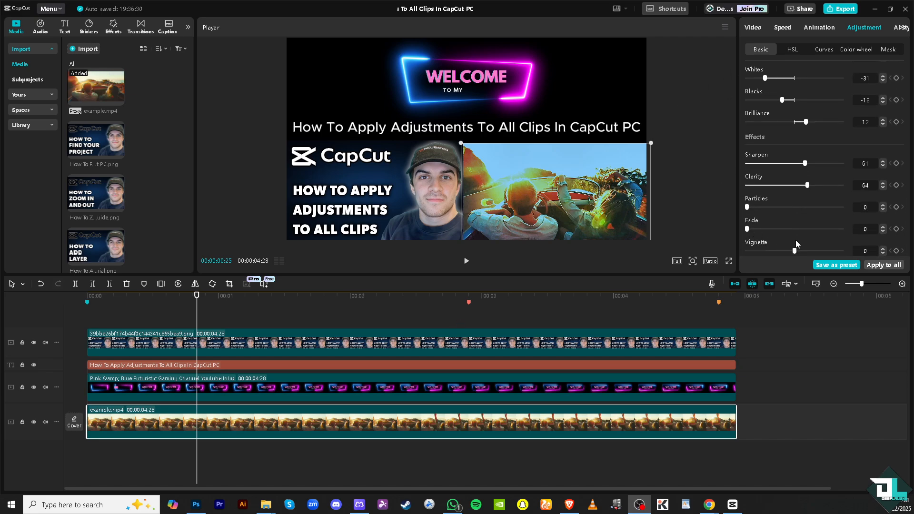
drag(794, 251, 824, 251)
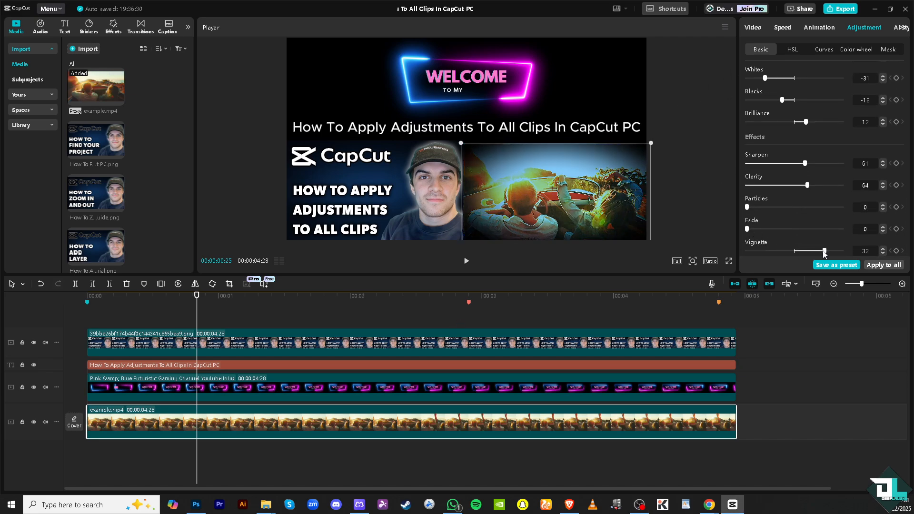
drag(824, 251, 803, 251)
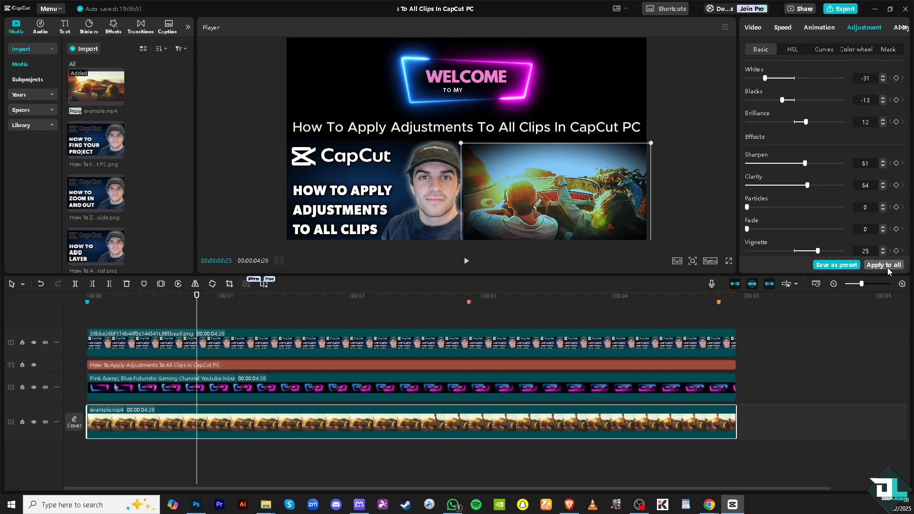
mouse_move(891, 270)
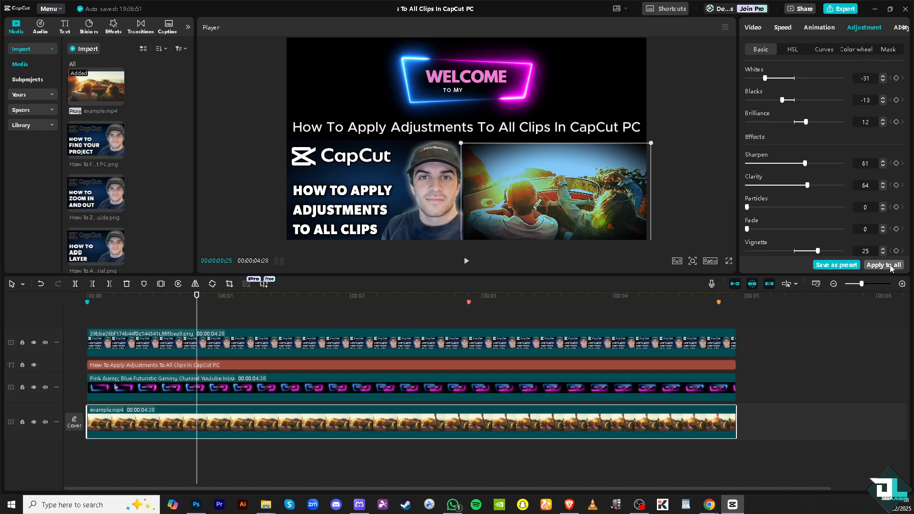
Step: Apply the car clip's adjustments to all timeline clips with 'Apply to all'
click(883, 264)
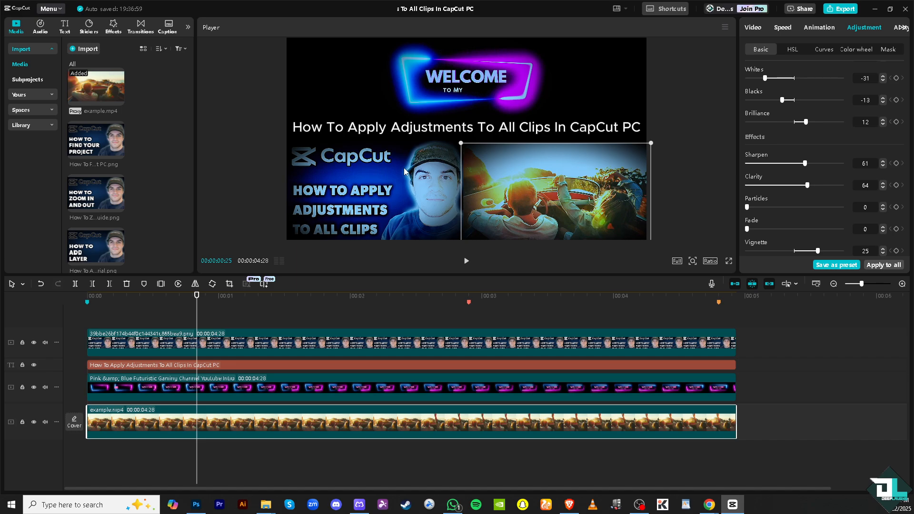
mouse_move(217, 291)
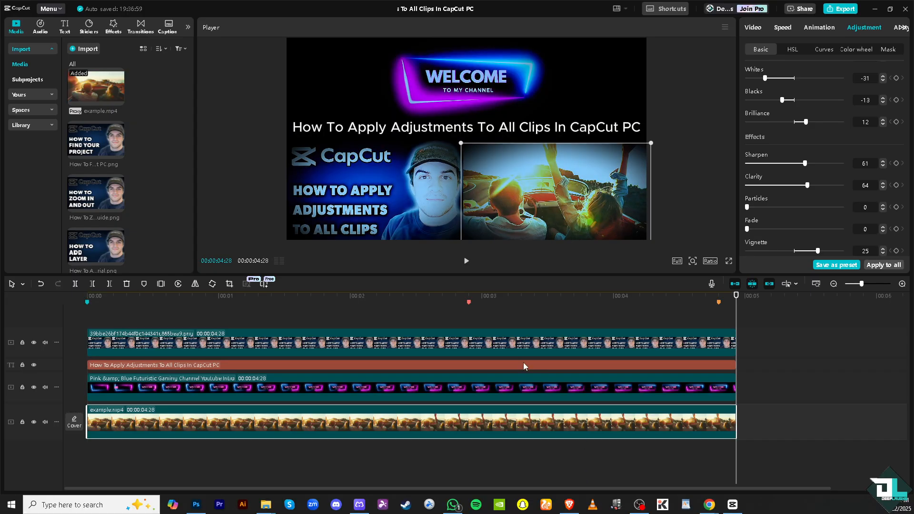
click(639, 296)
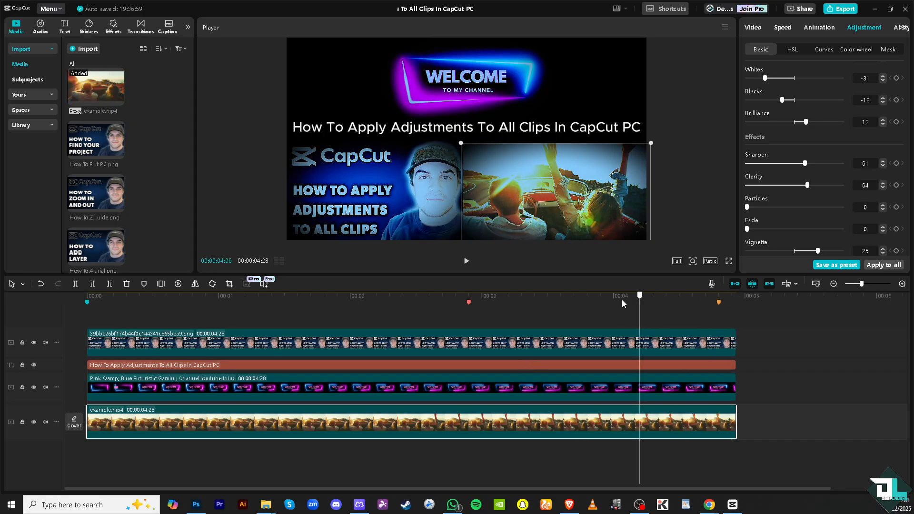
click(222, 294)
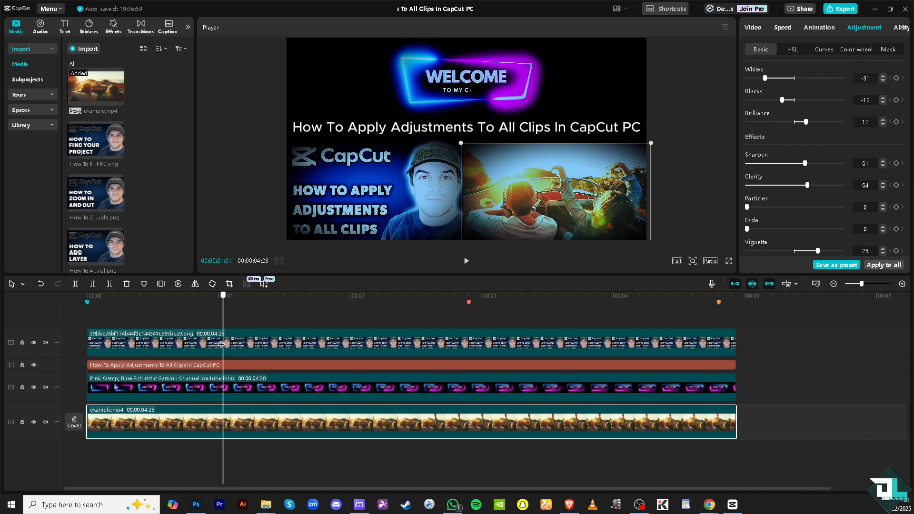